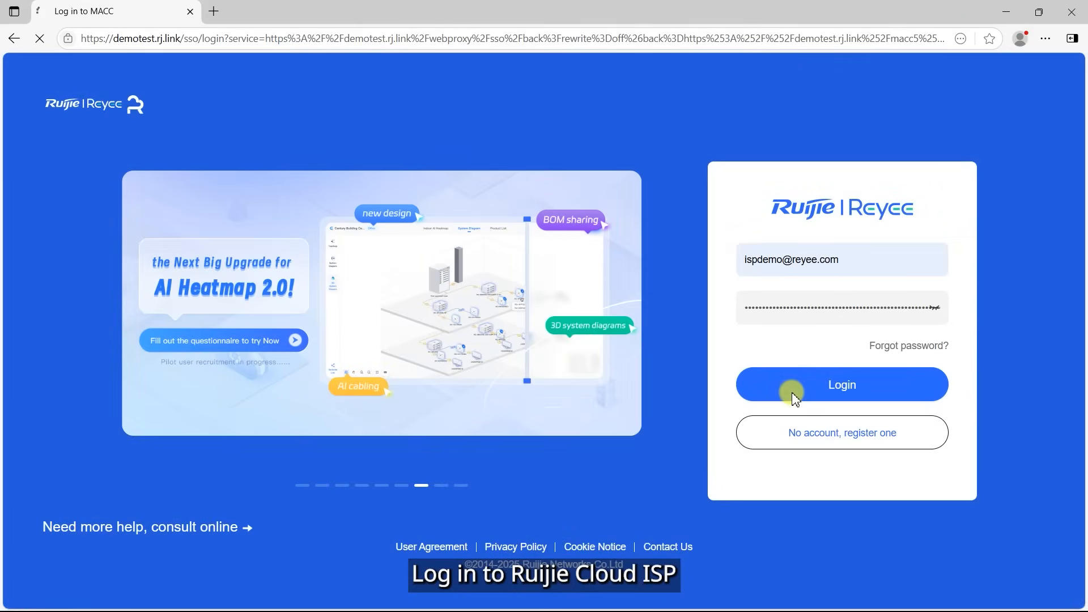
Sign in and reach the Add Project form's Import Multiple Projects via Excel option.
click(840, 385)
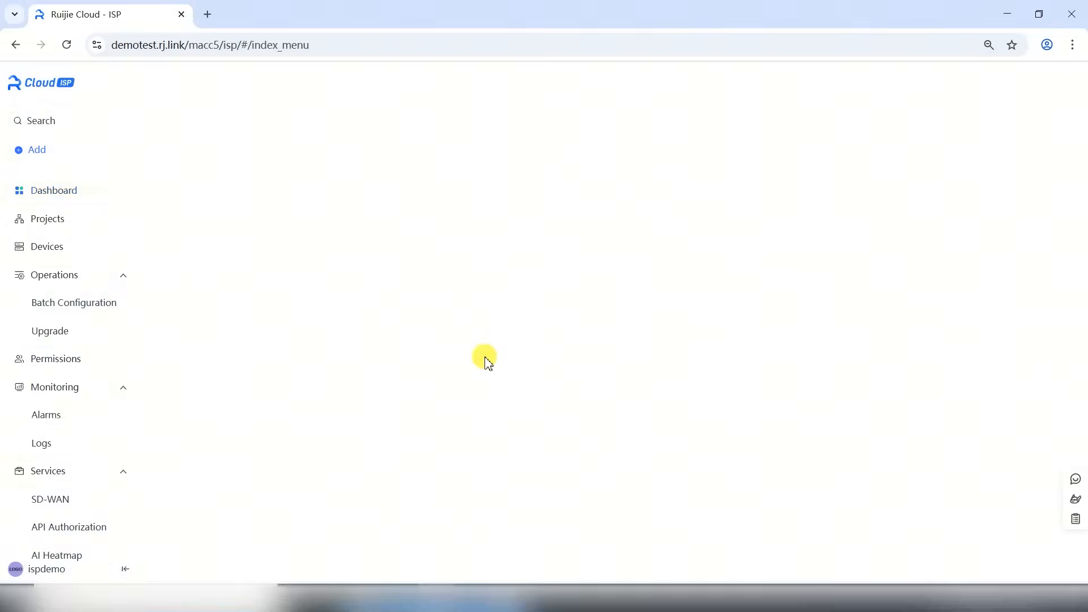
click(53, 190)
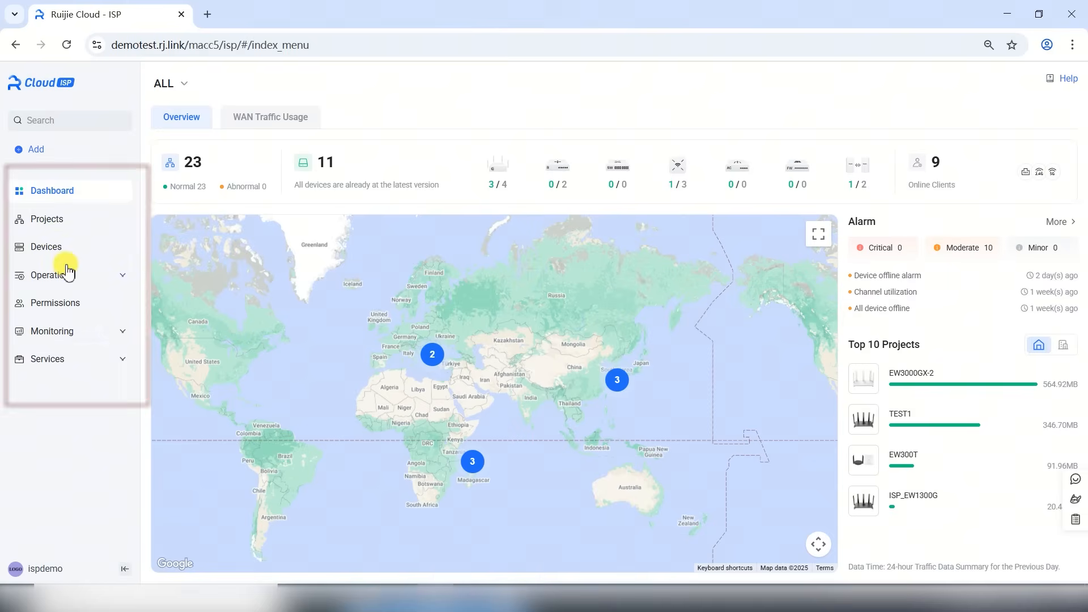
click(36, 149)
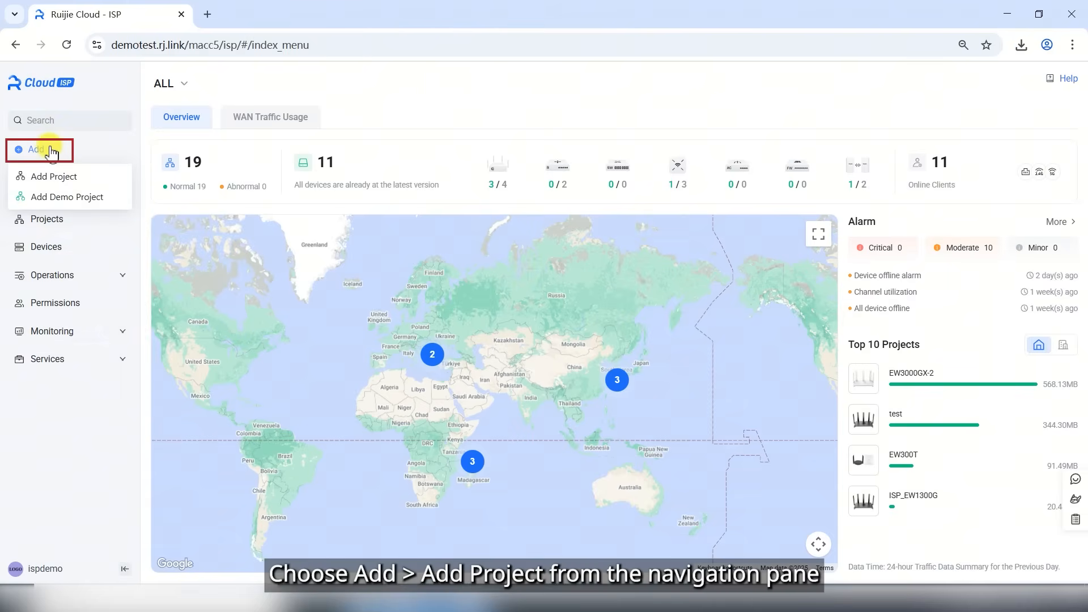
click(51, 177)
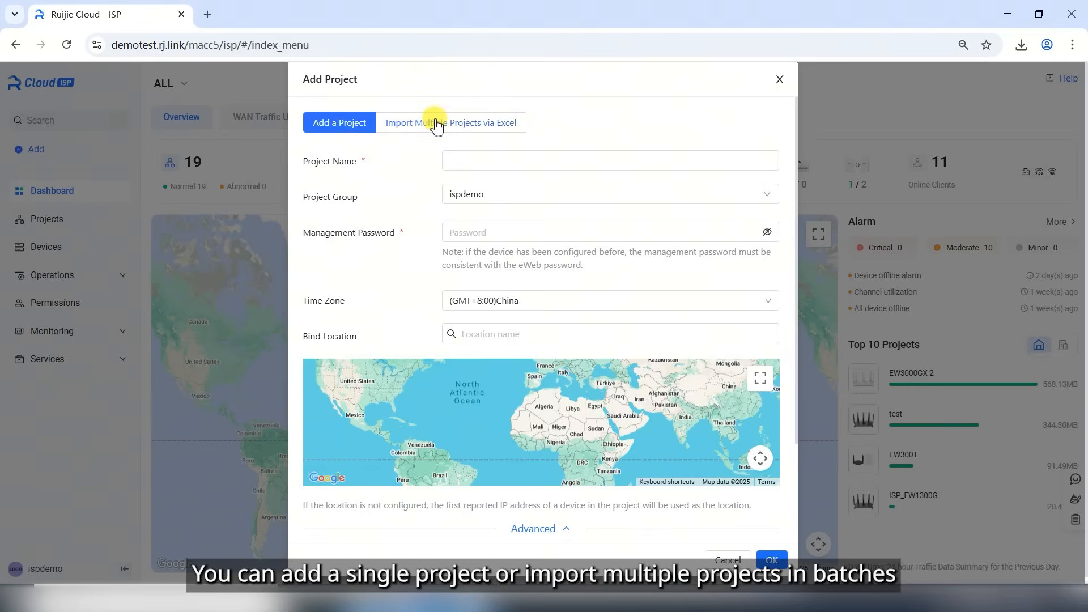
click(451, 122)
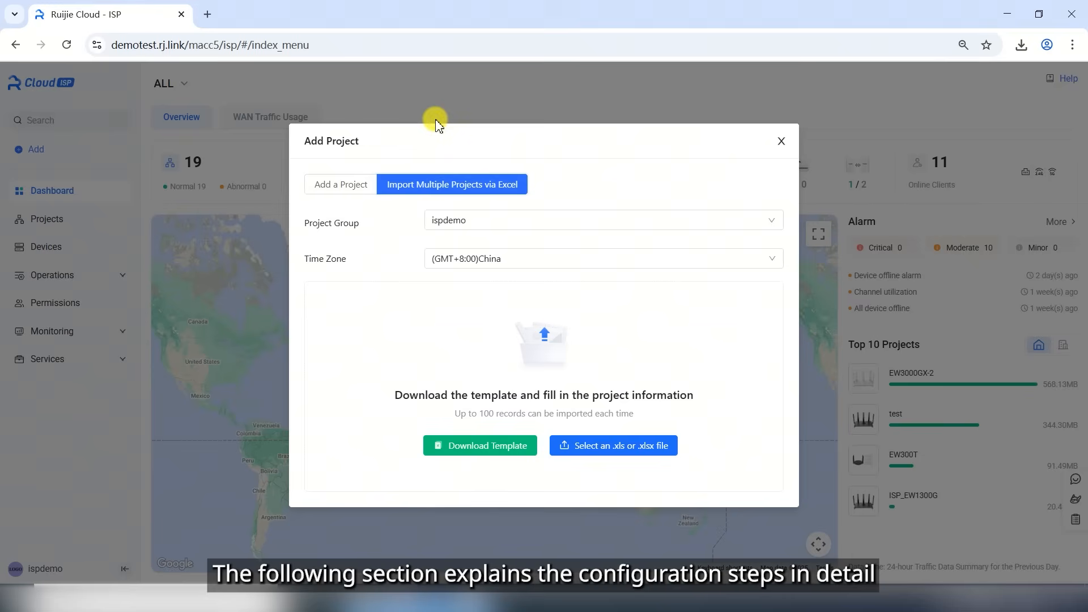
Create single project test1 in group Site-A with a management password.
click(340, 122)
text(t)
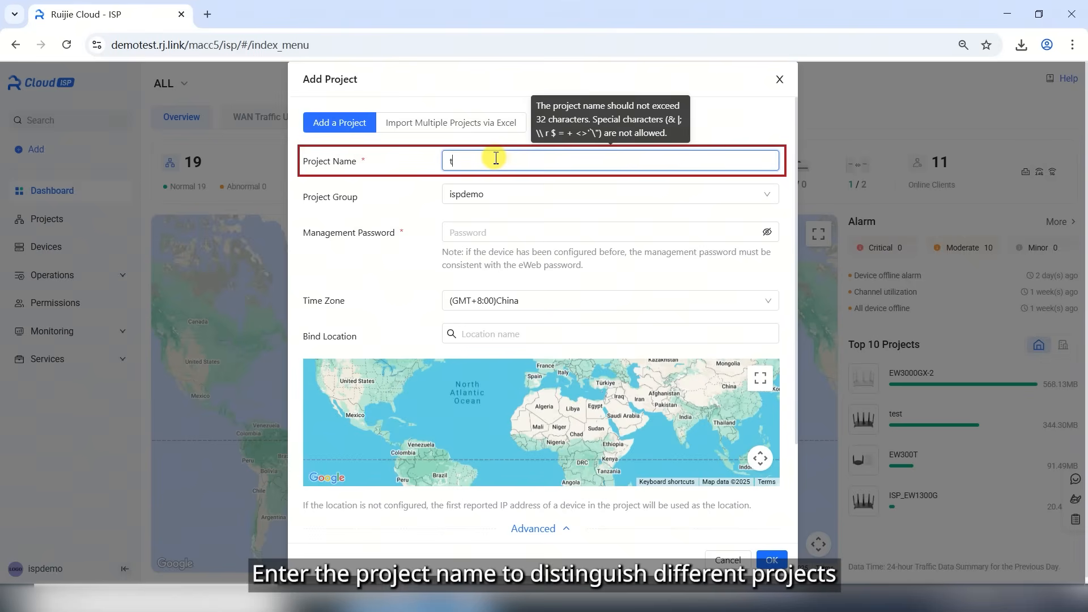
text(est1)
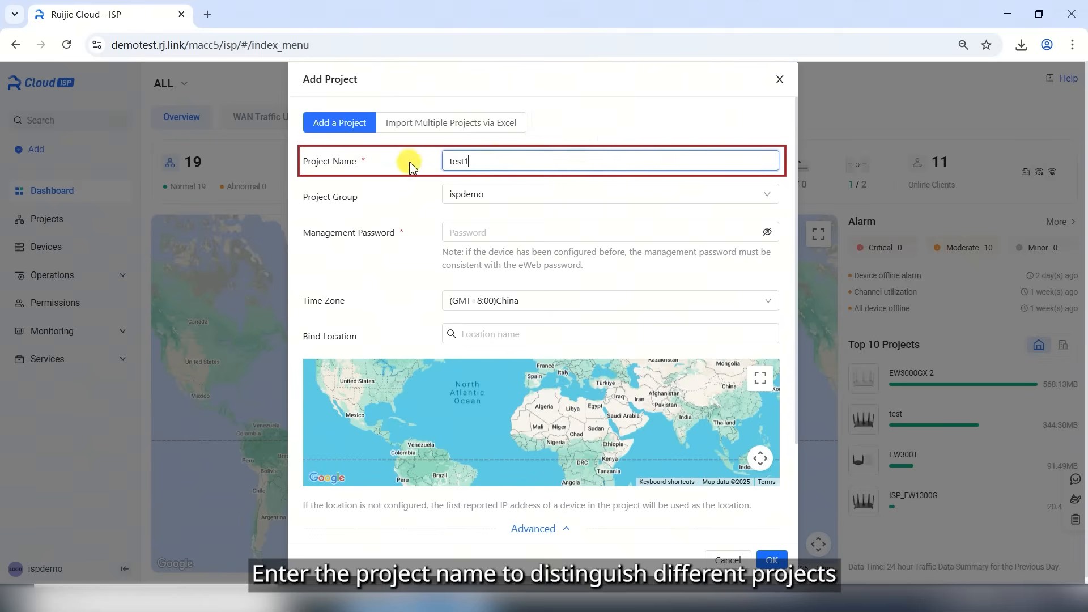
click(609, 194)
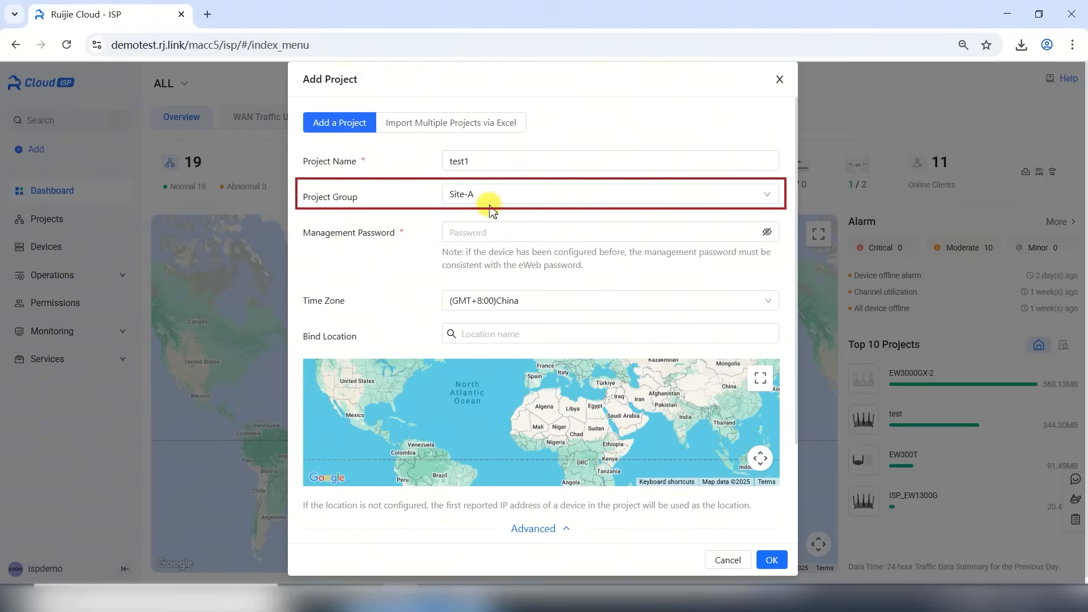
text(••••)
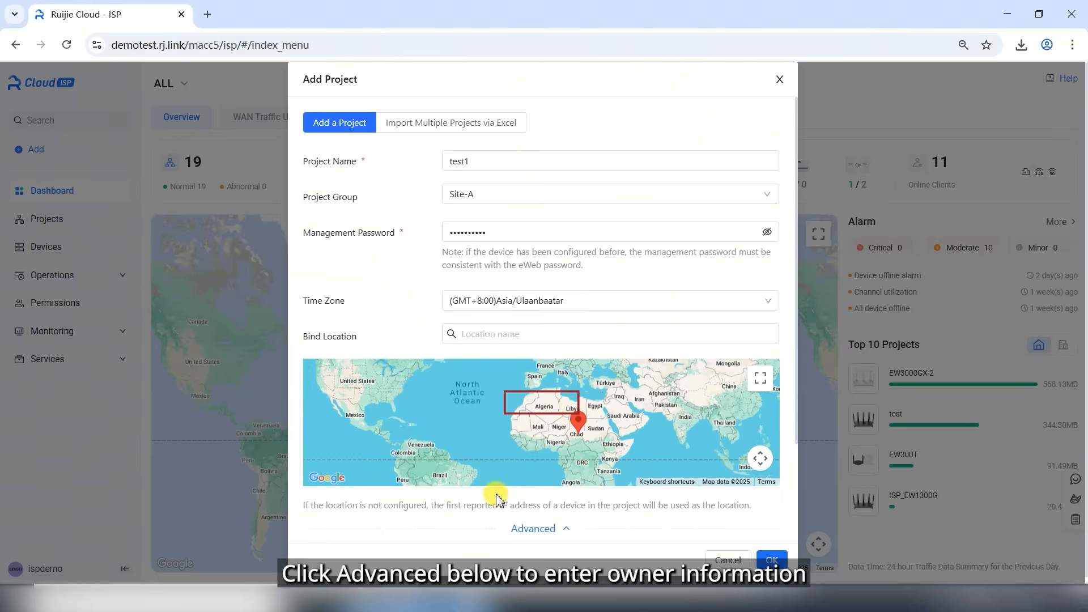
click(540, 528)
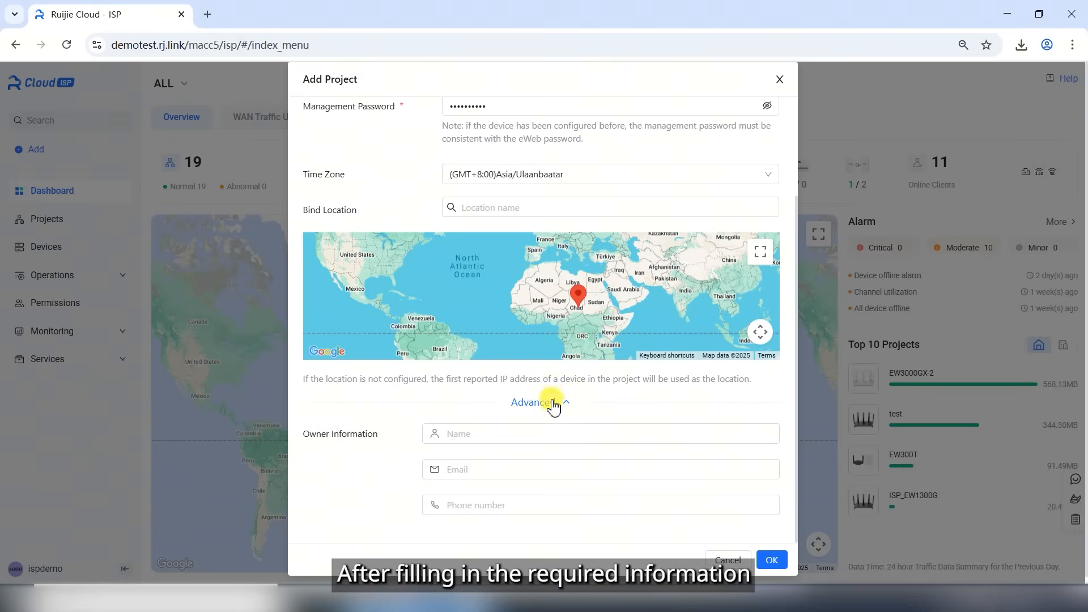
click(539, 402)
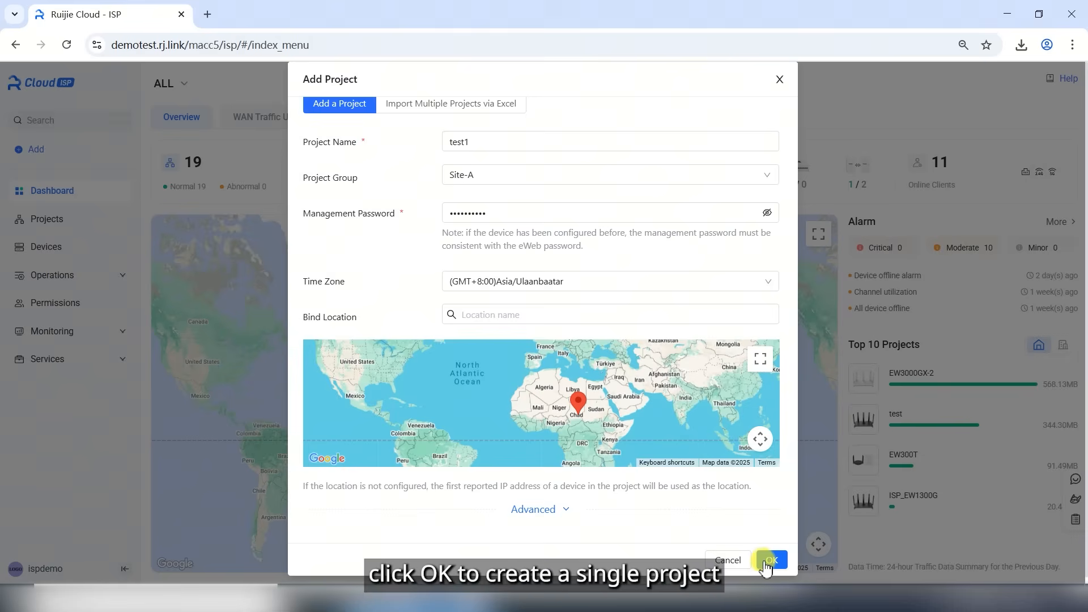
click(771, 560)
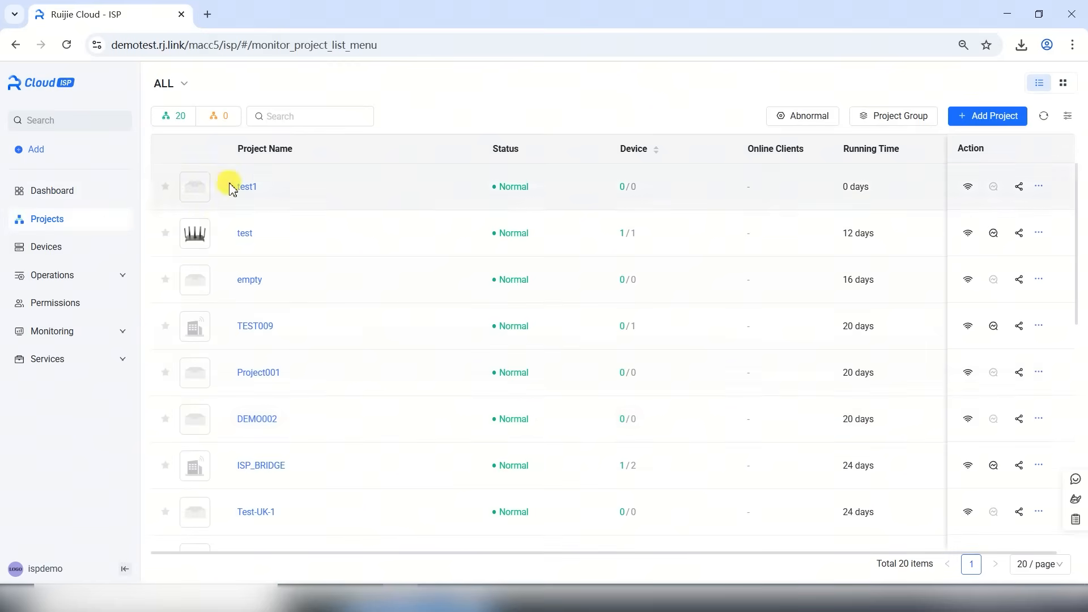
Batch-import projects from the Batch Add Projects Import Template Excel file.
click(988, 116)
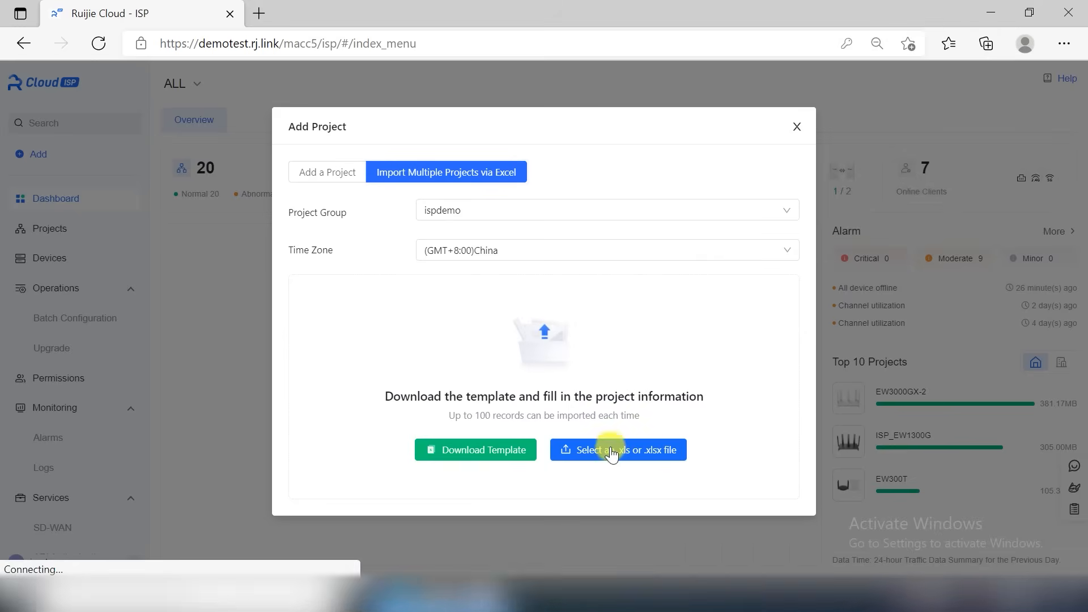
click(617, 450)
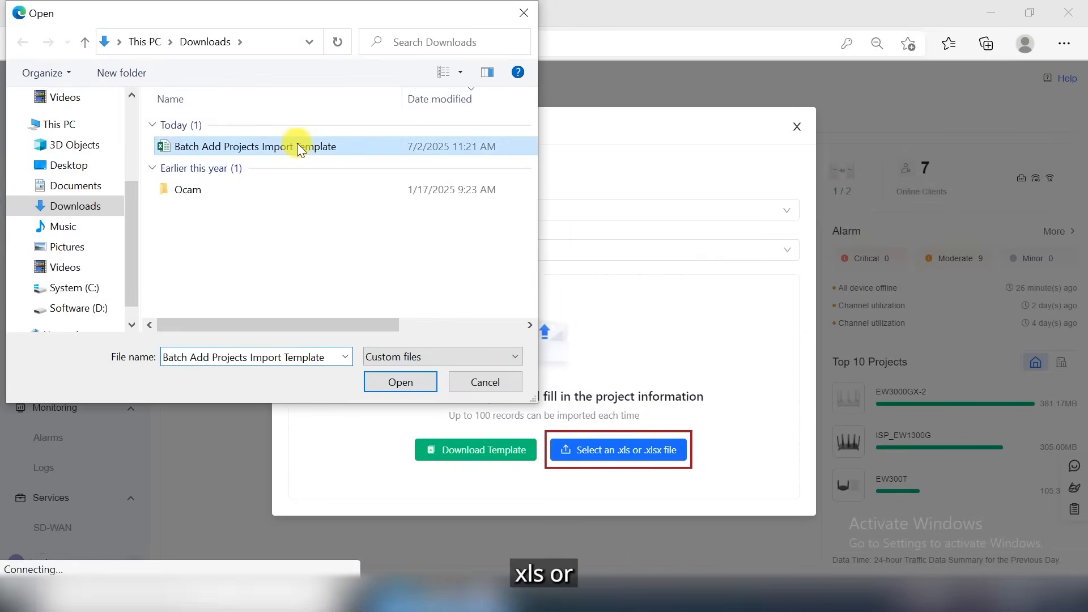
click(400, 382)
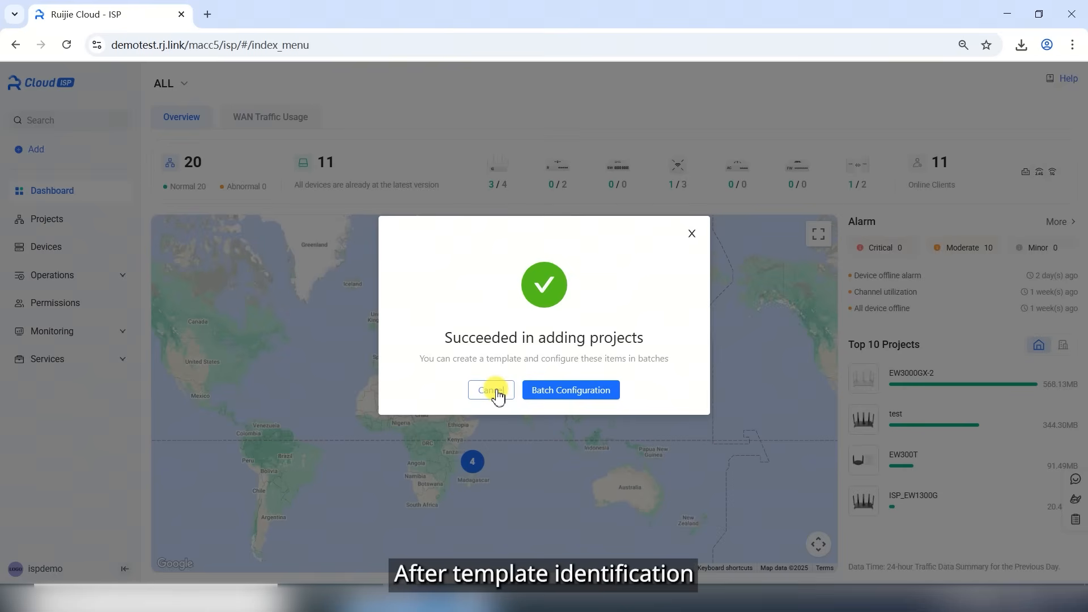
click(491, 390)
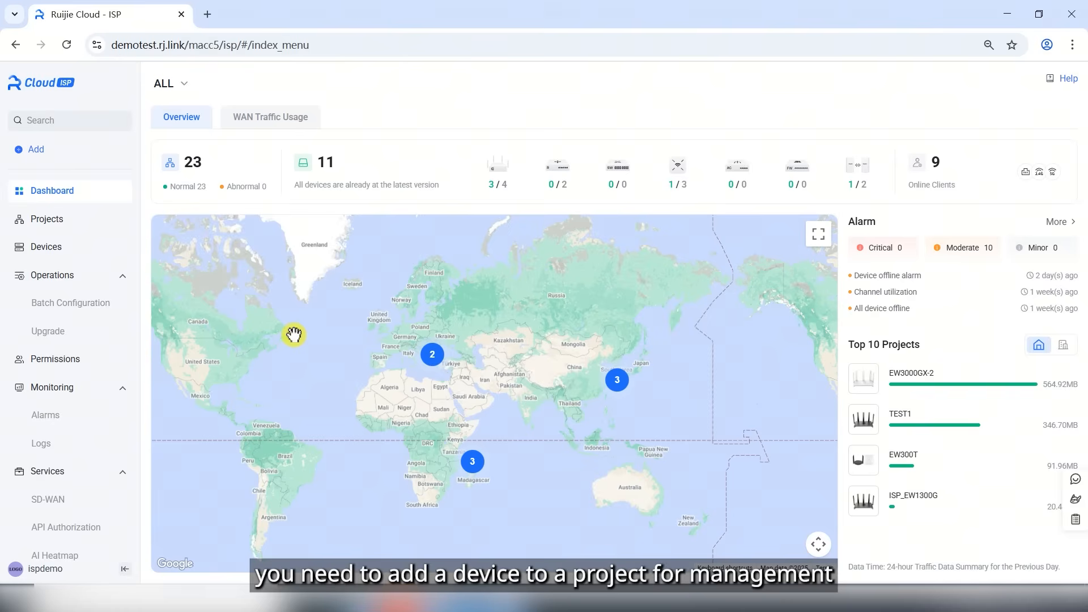
mouse_move(46, 219)
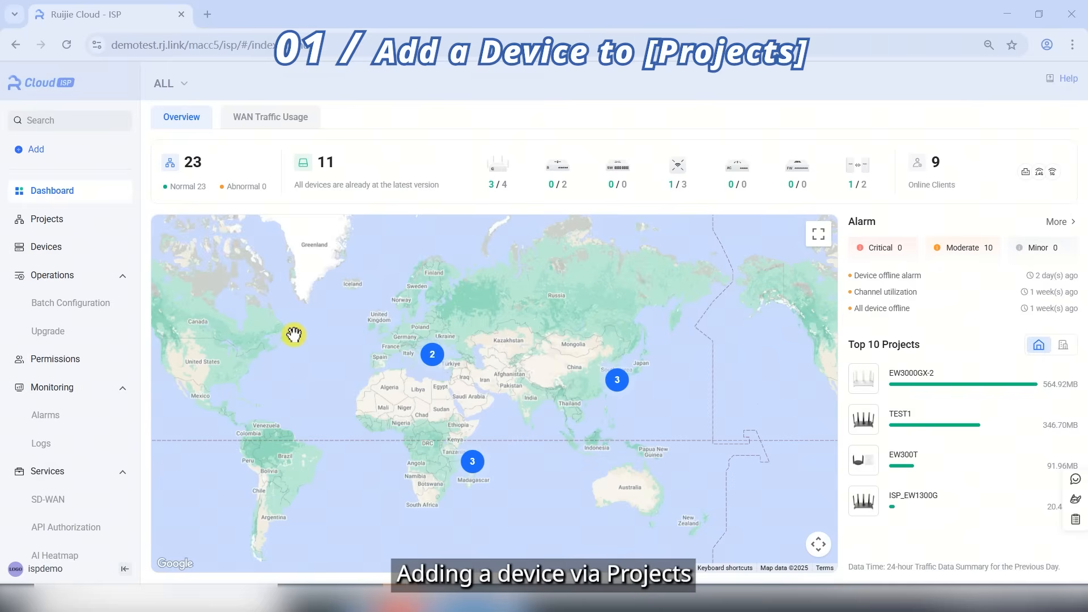
Add a home router named own1 to project TEST1 from its project page.
click(47, 219)
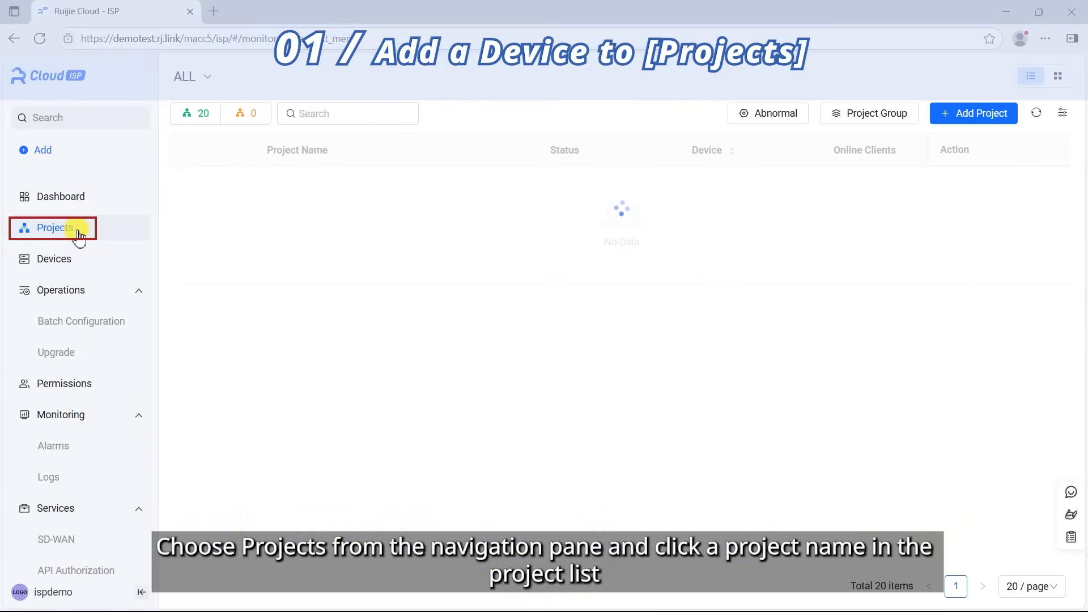
click(54, 228)
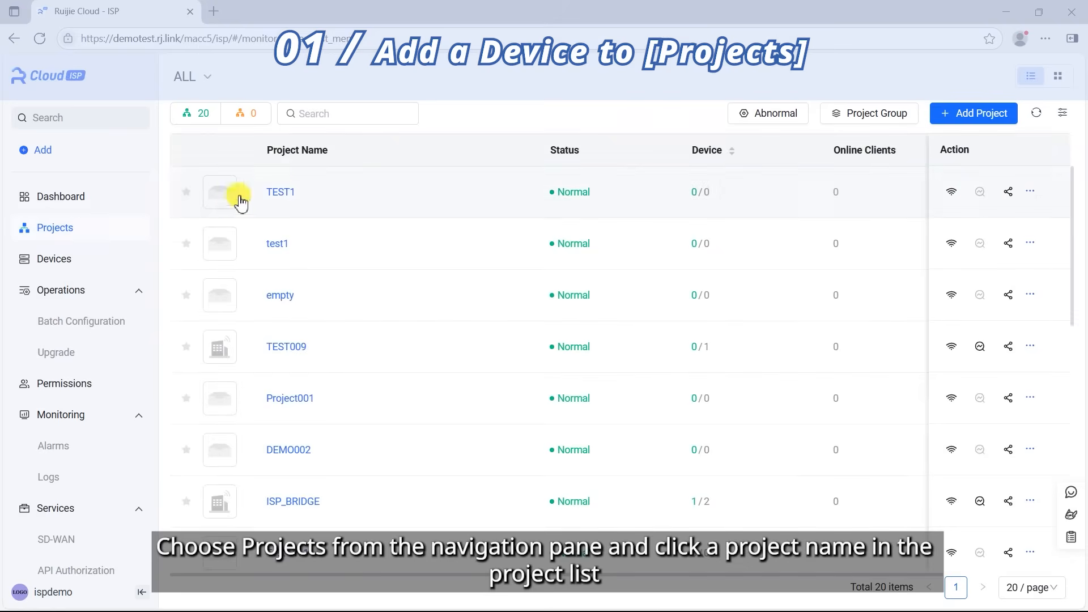
click(280, 193)
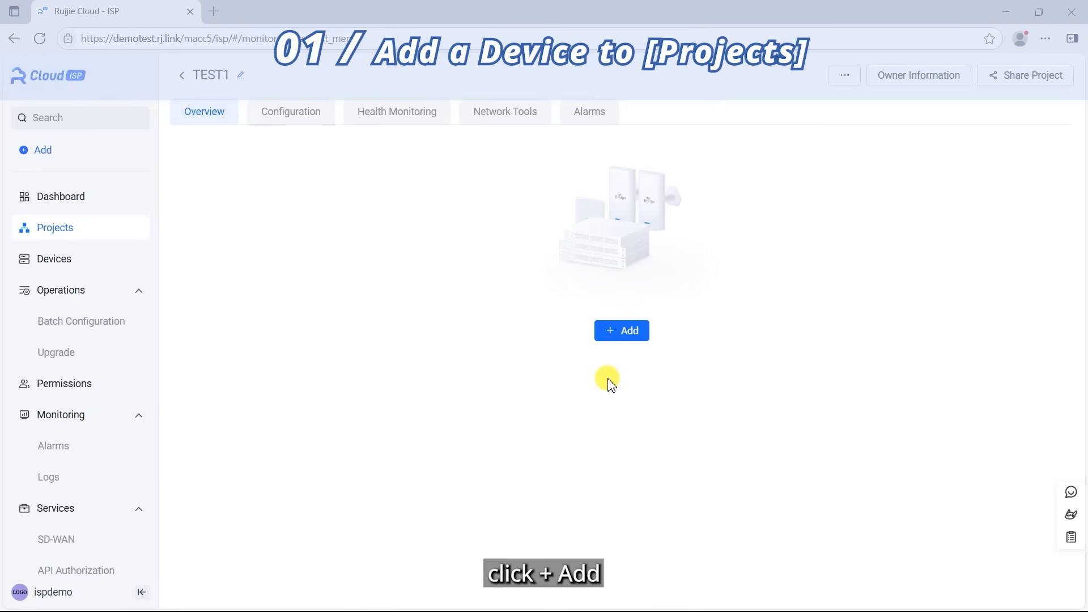
click(620, 330)
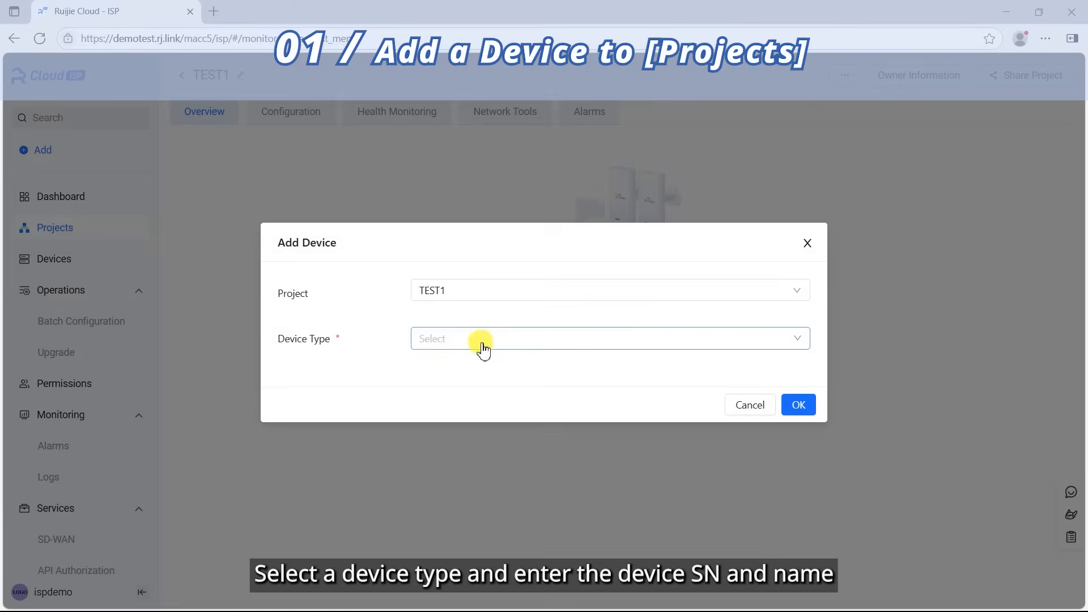
click(481, 339)
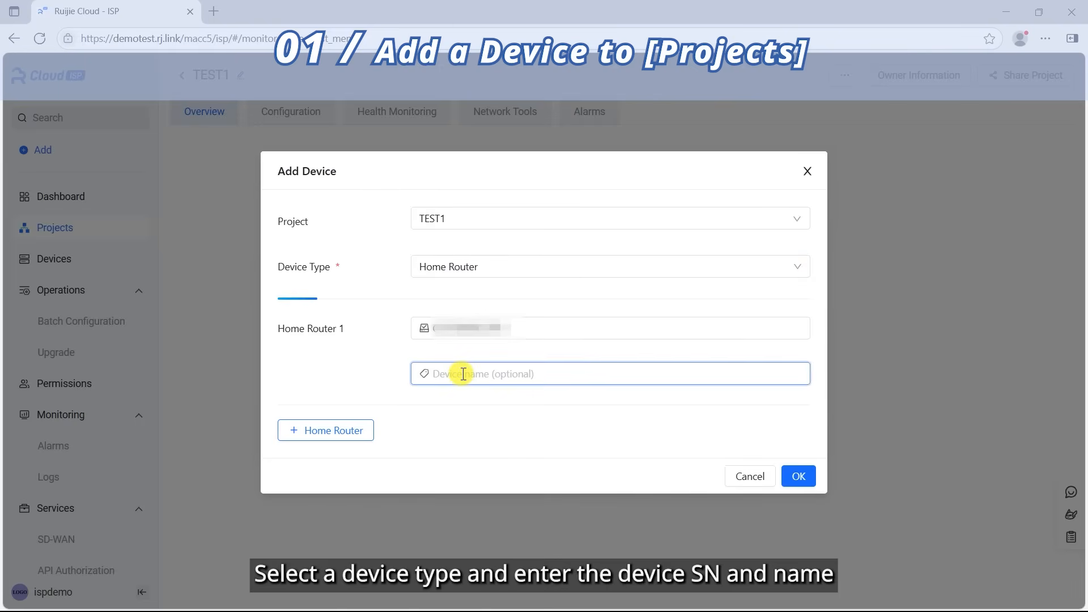
text(own1)
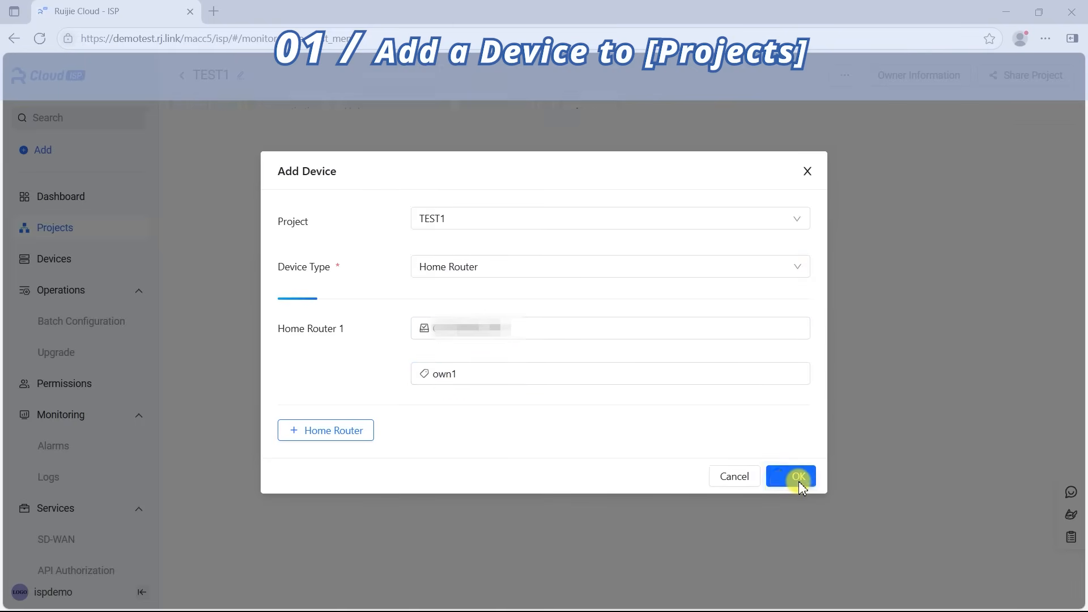
click(796, 476)
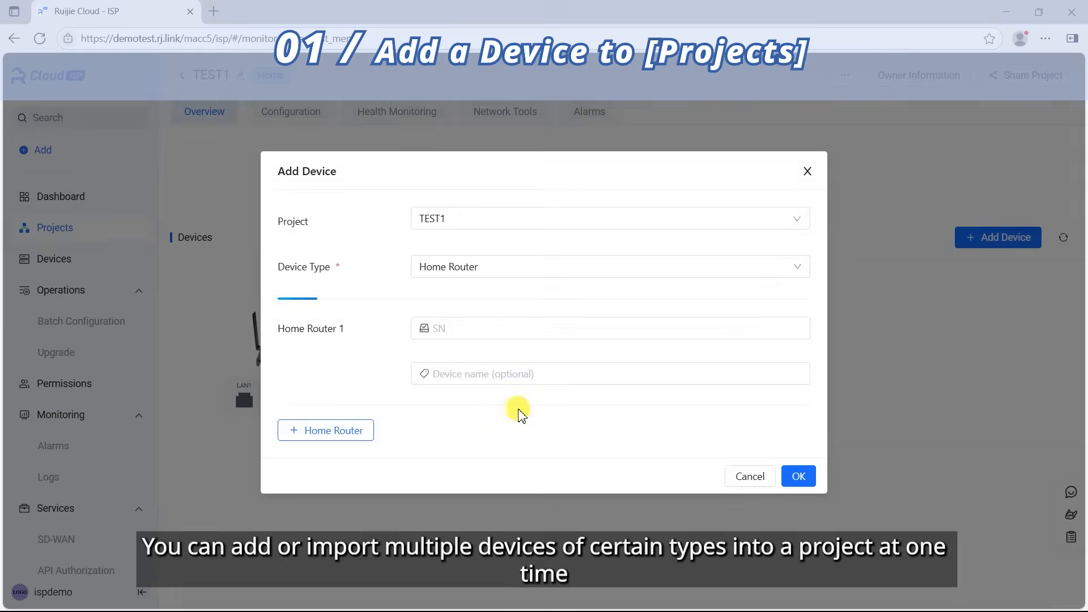
Try an AP entry in the add-device form, then return to TEST1's details.
click(610, 266)
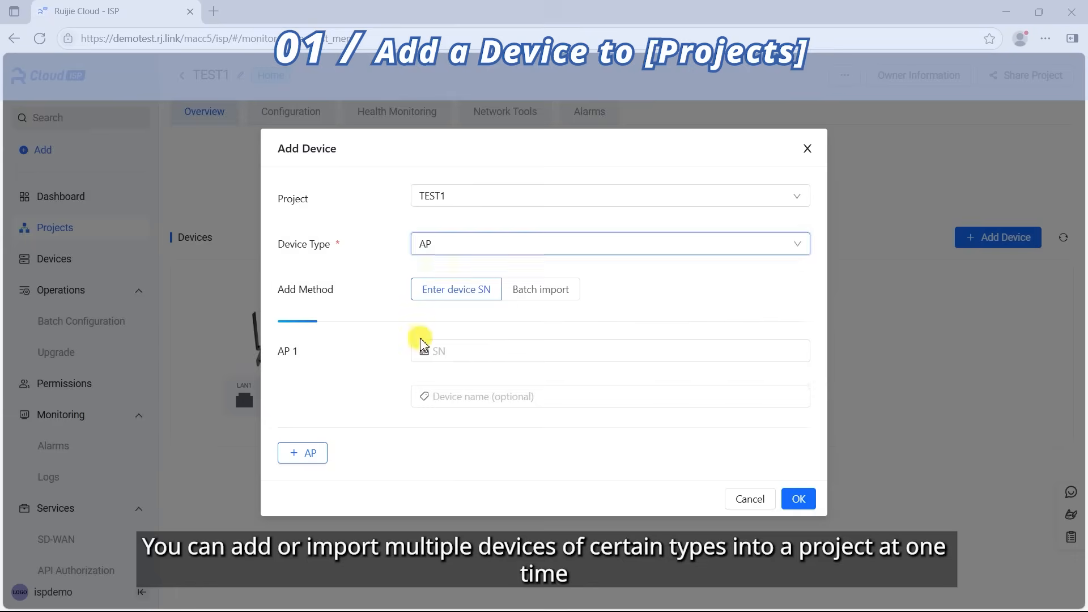
click(301, 452)
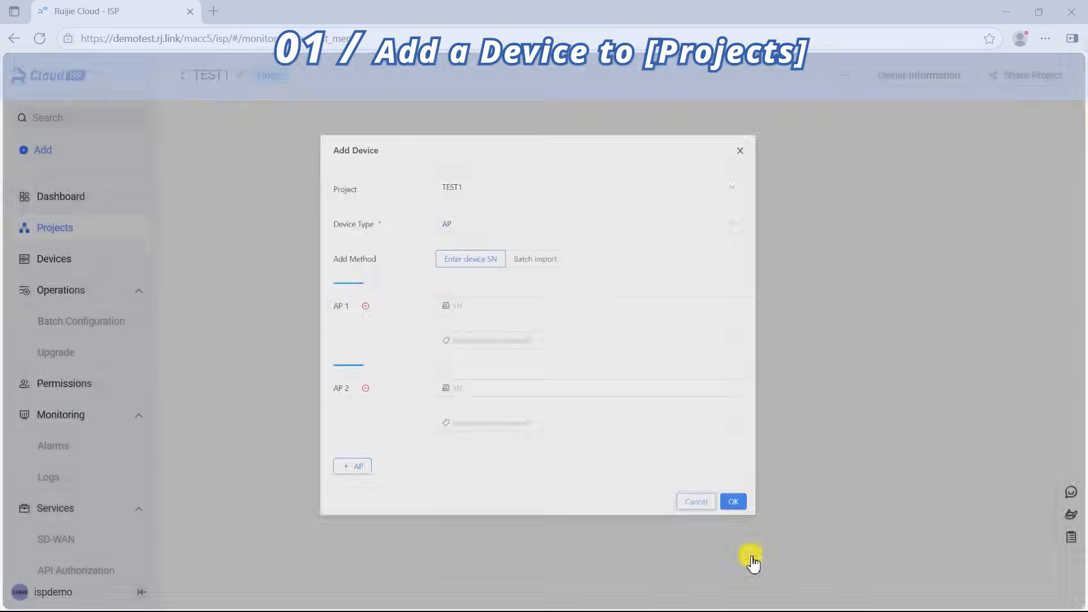
click(734, 501)
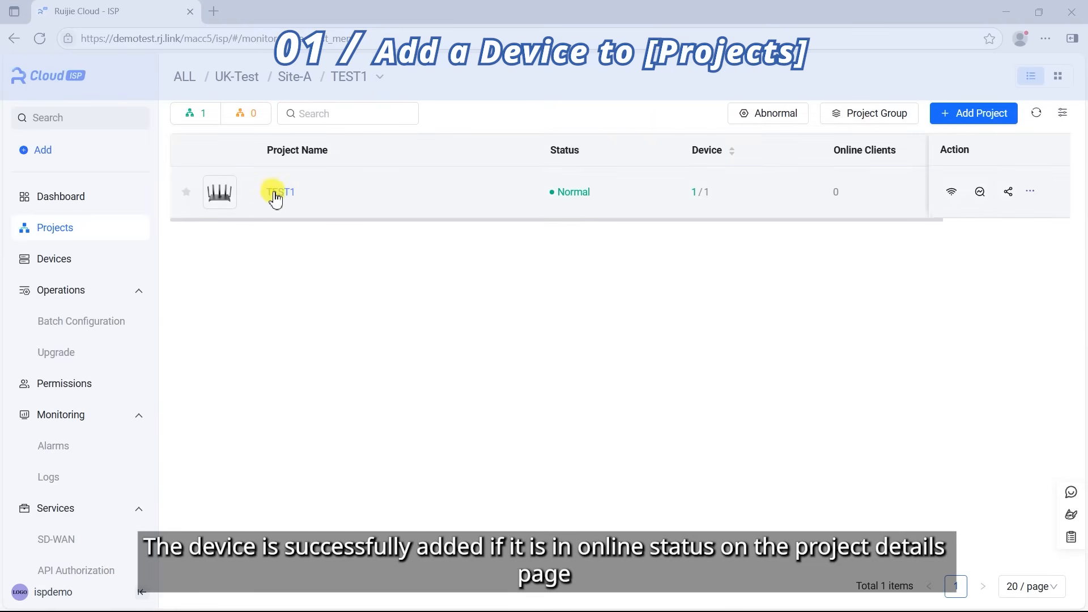
click(279, 192)
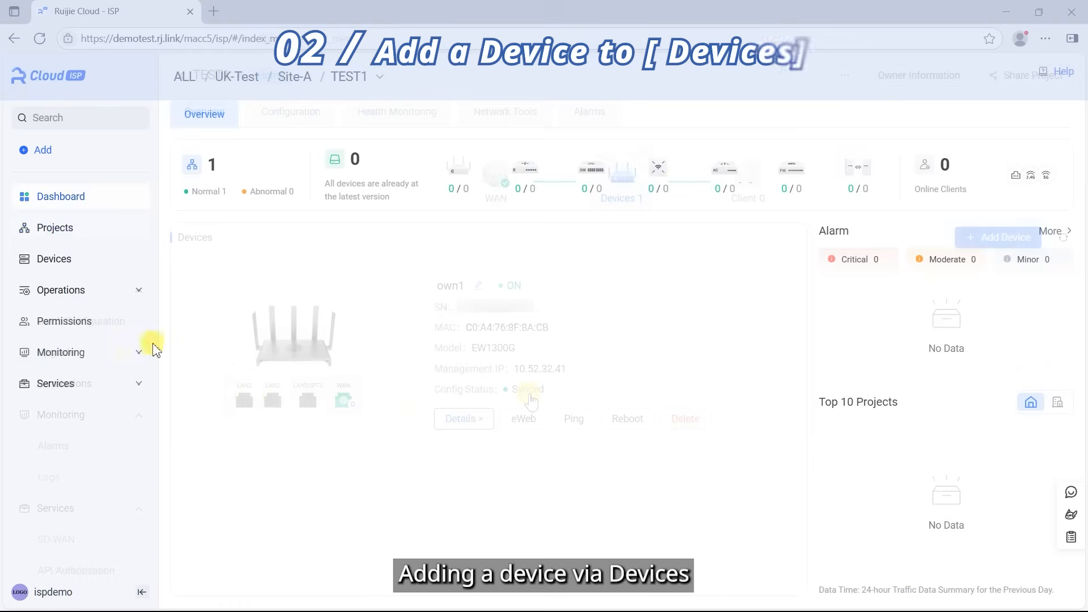
From the Devices list, add home router own1 to project TEST1 so it shows ON and Synced.
click(53, 258)
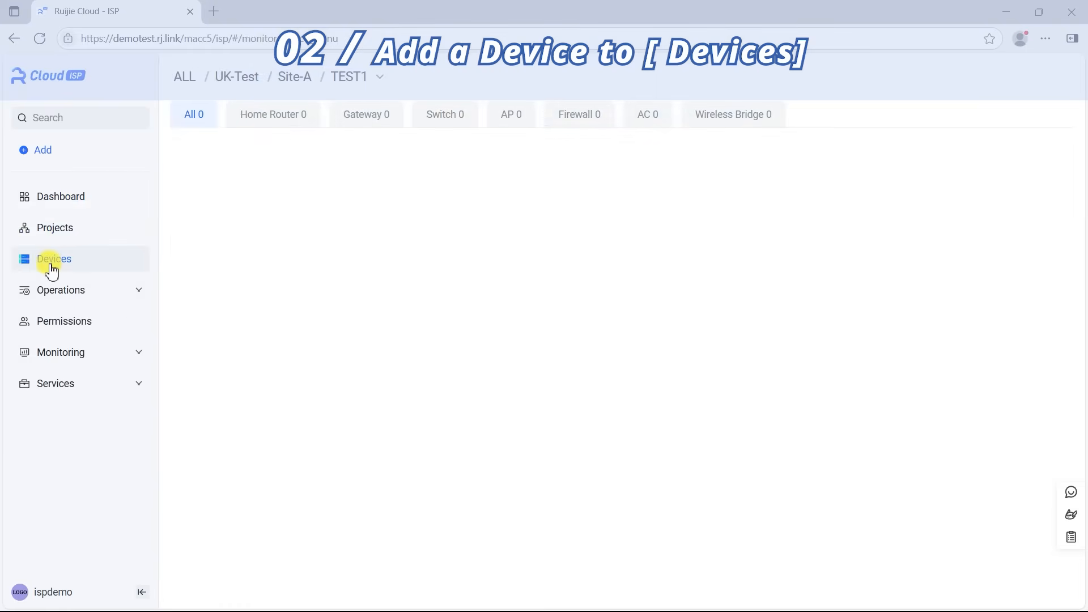
click(54, 259)
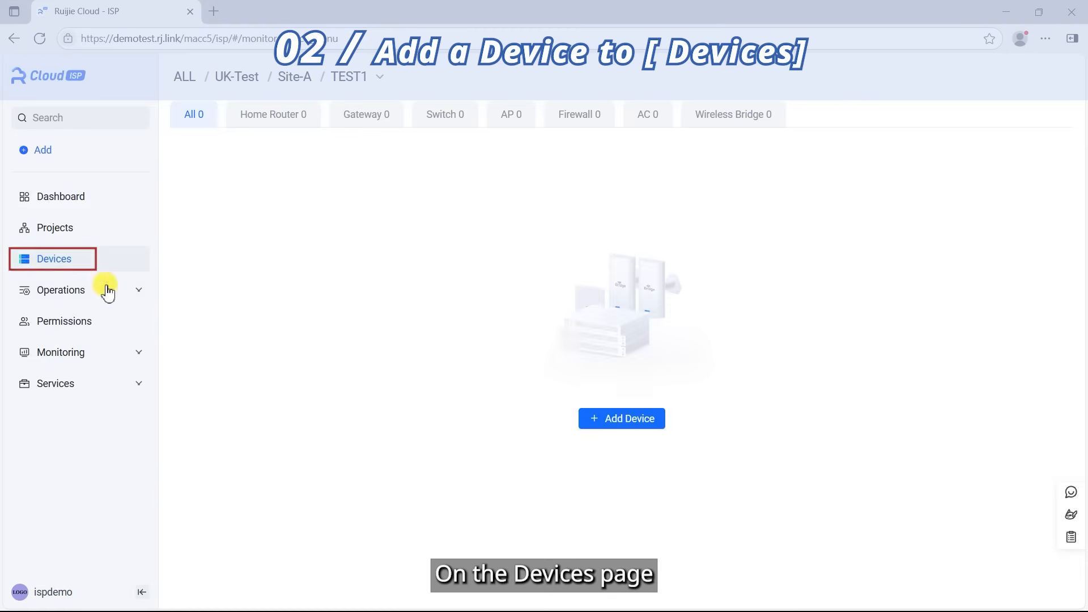
click(621, 418)
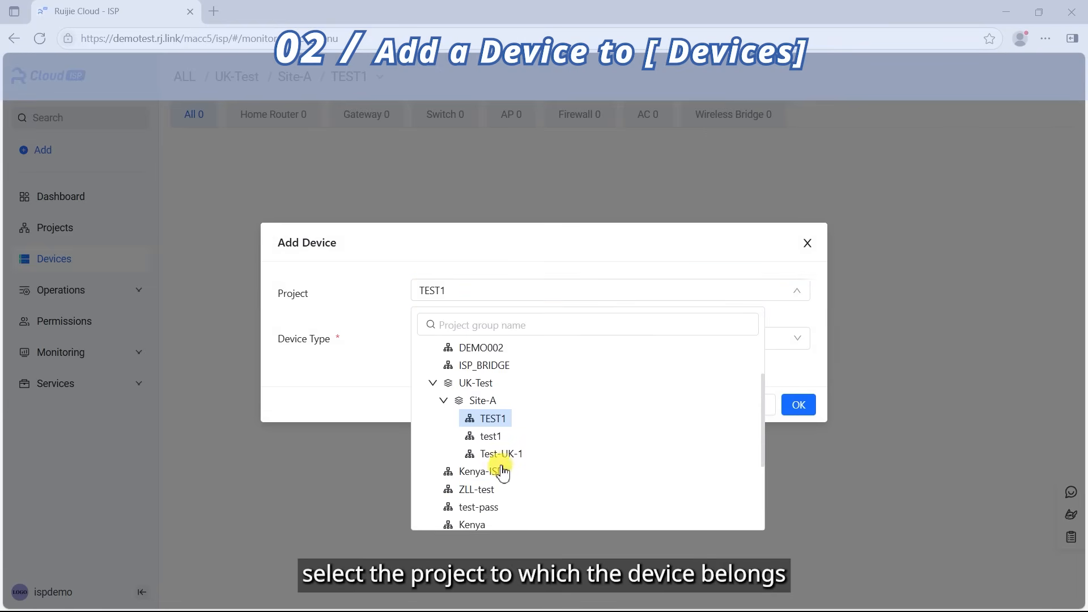
click(493, 418)
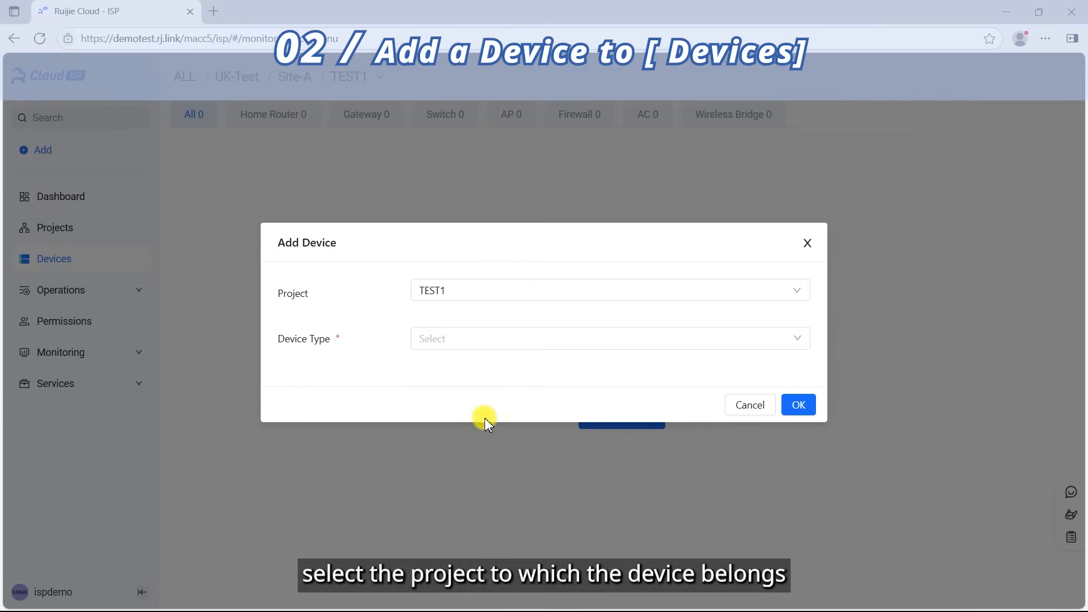
click(609, 337)
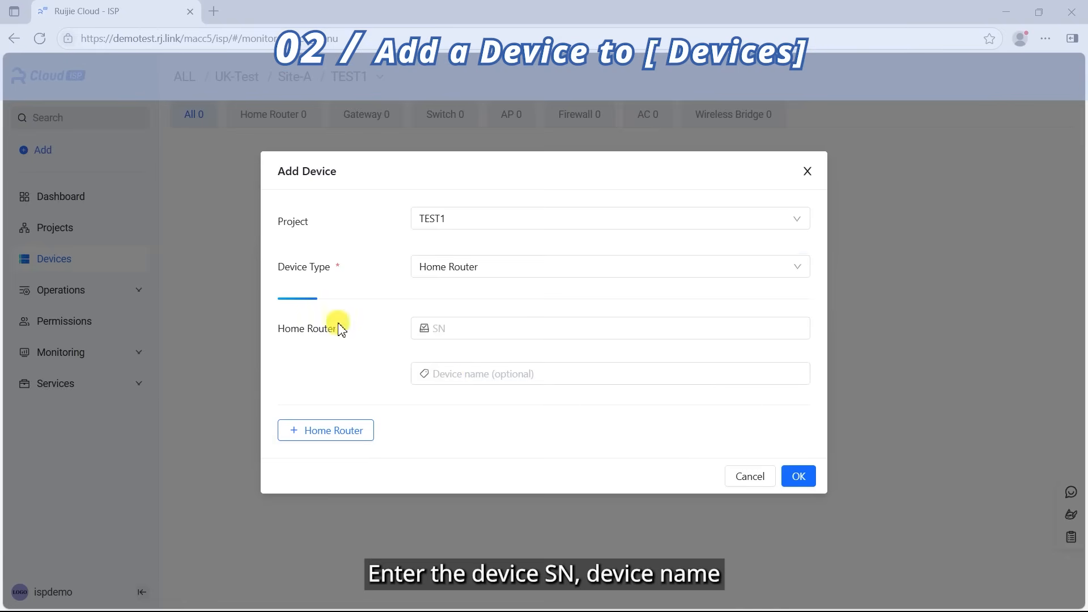
click(610, 373)
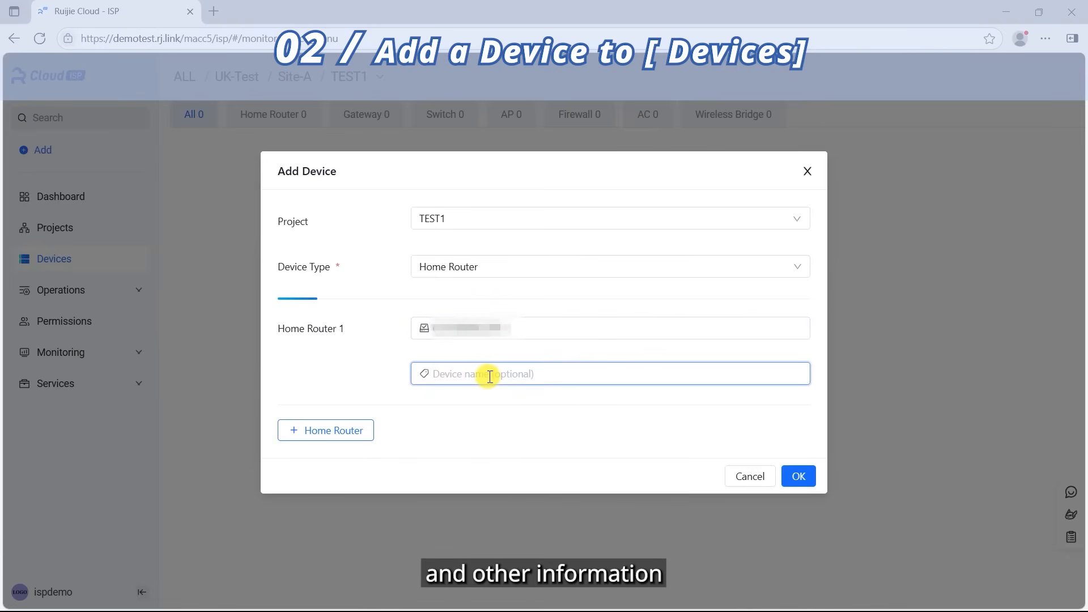
text(own1)
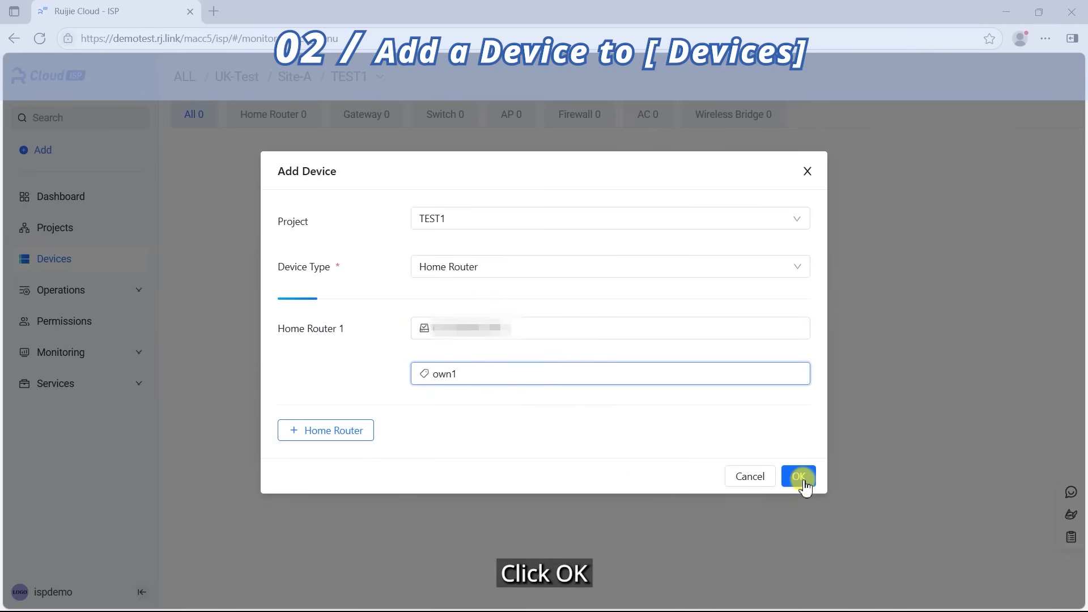
click(798, 476)
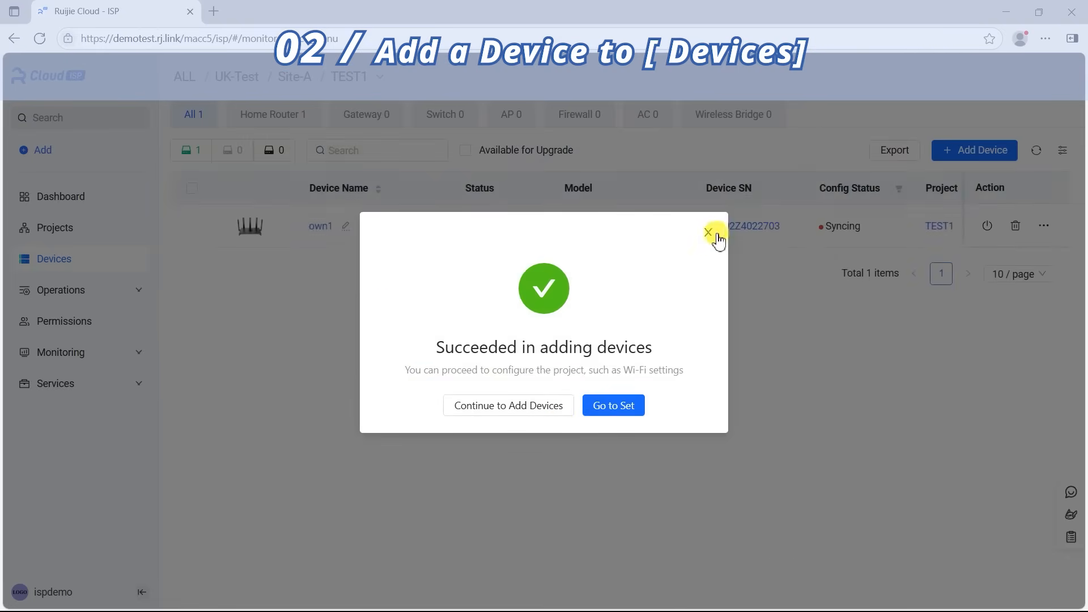
click(708, 231)
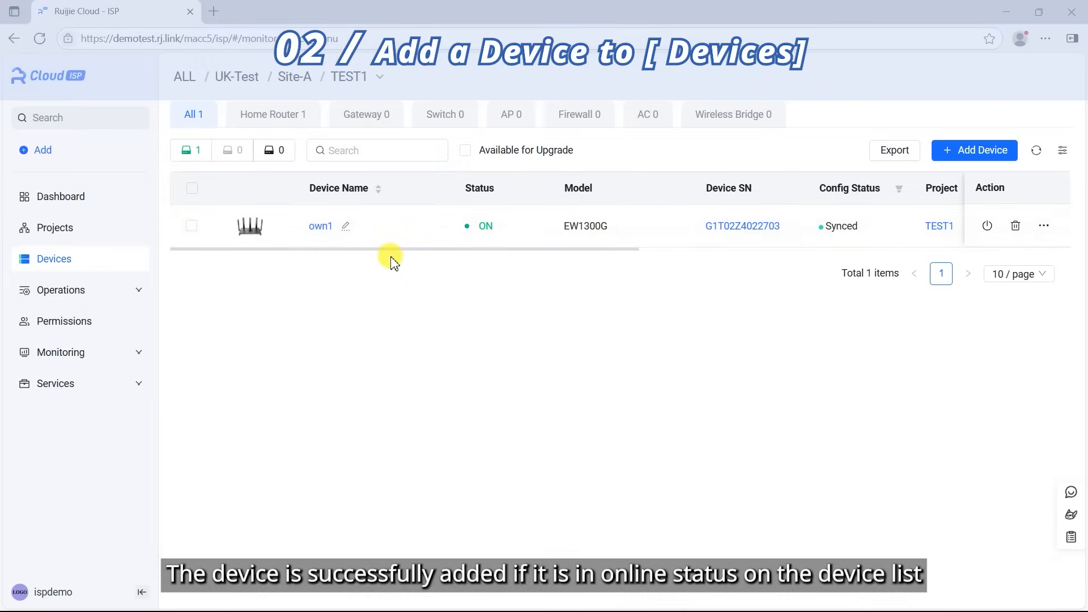